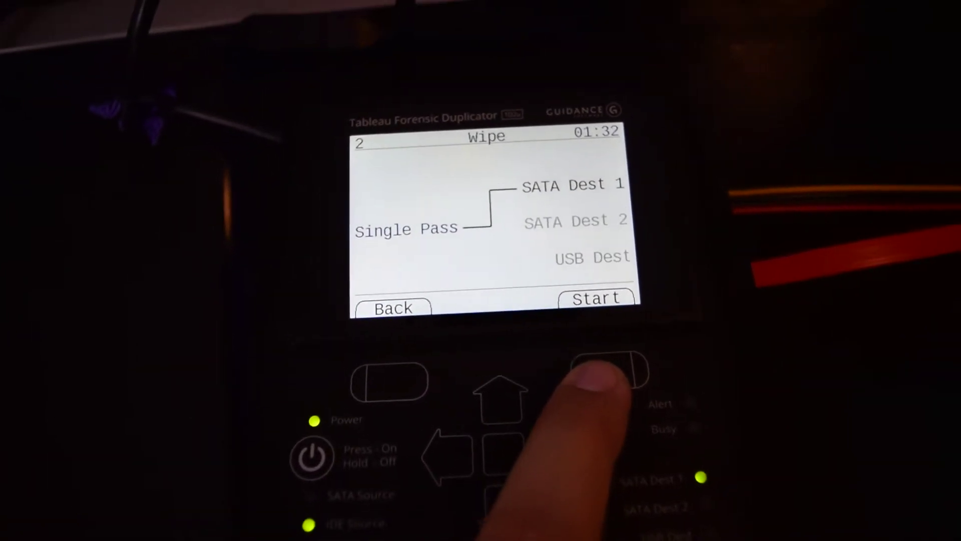
Step: Open the Disk Utilities menu from the Main Menu, highlighting Format
left_click(607, 375)
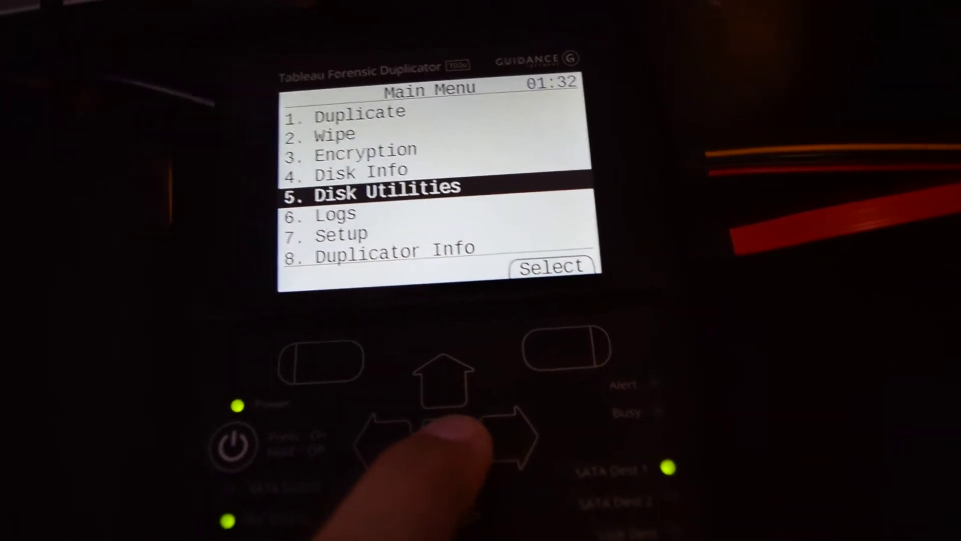
left_click(551, 266)
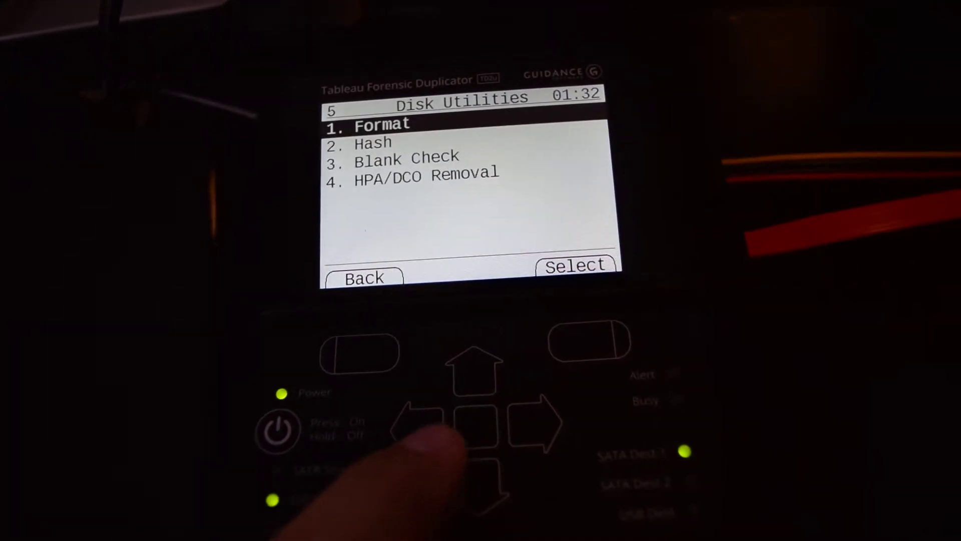